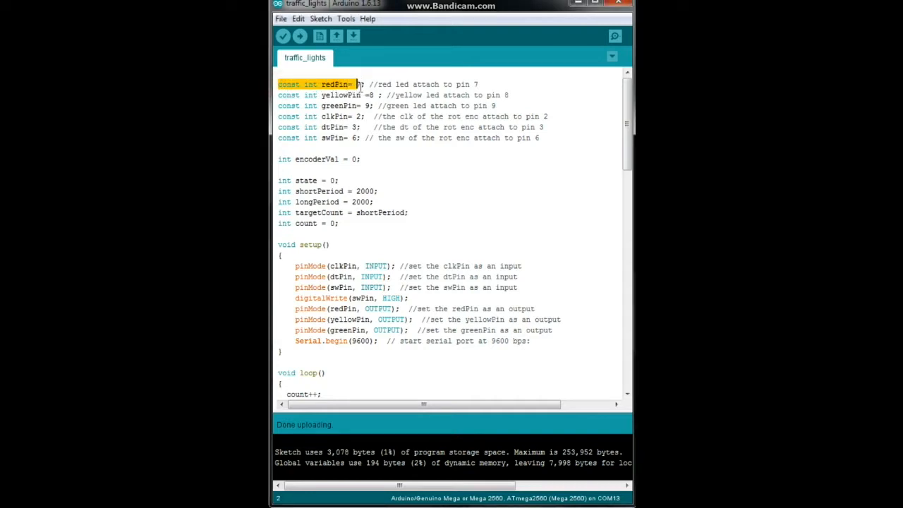
text(7)
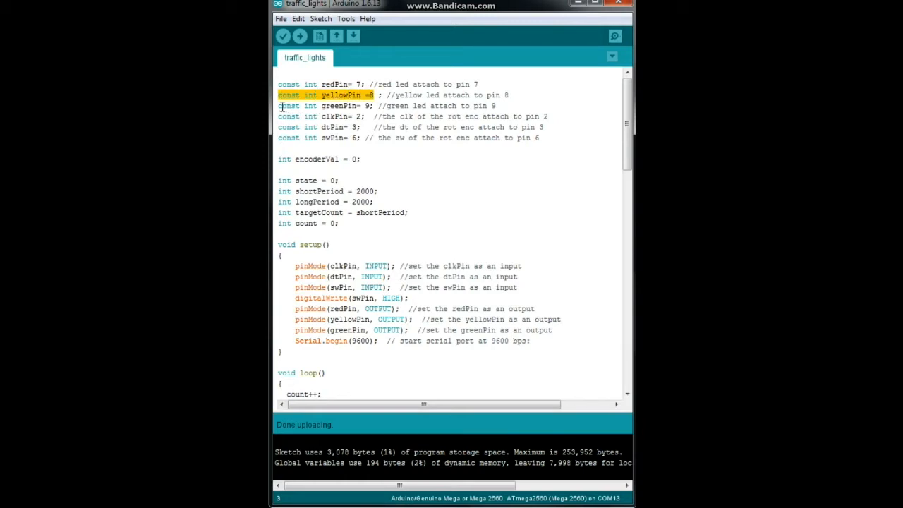
click(339, 104)
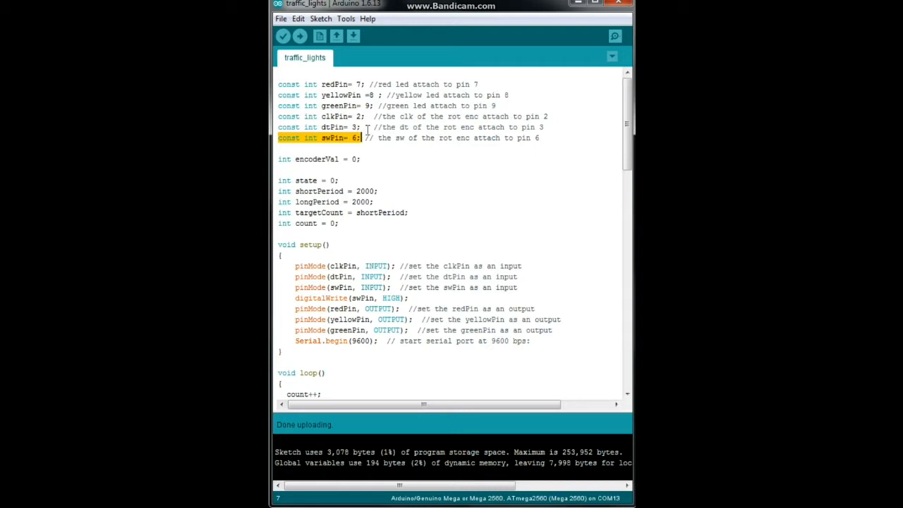
click(276, 158)
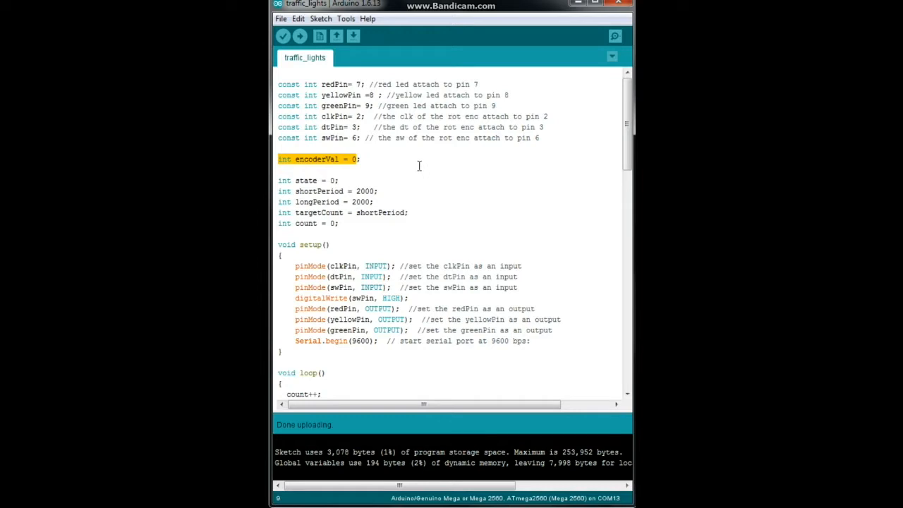
mouse_move(276, 186)
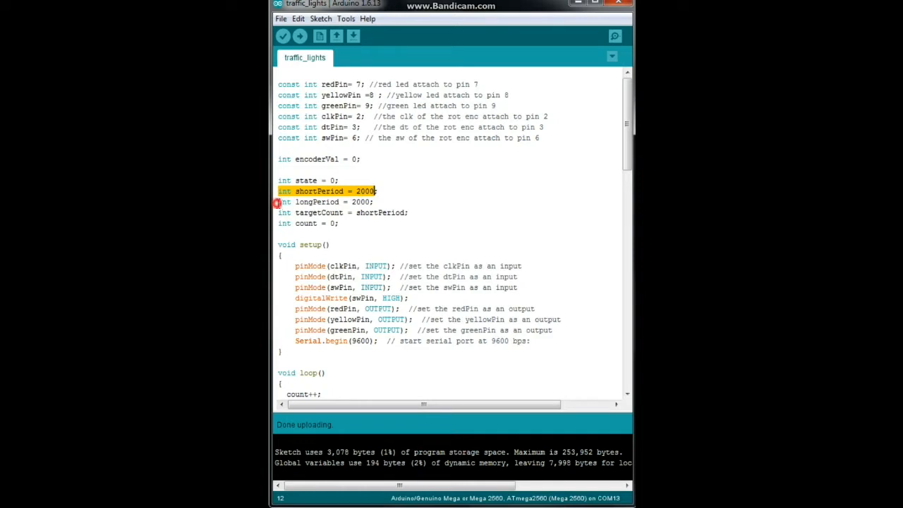
click(325, 201)
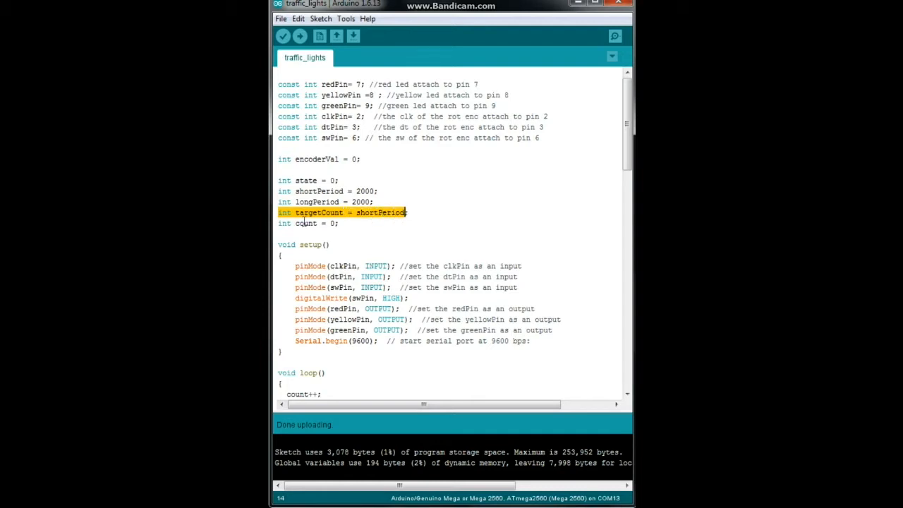
click(281, 223)
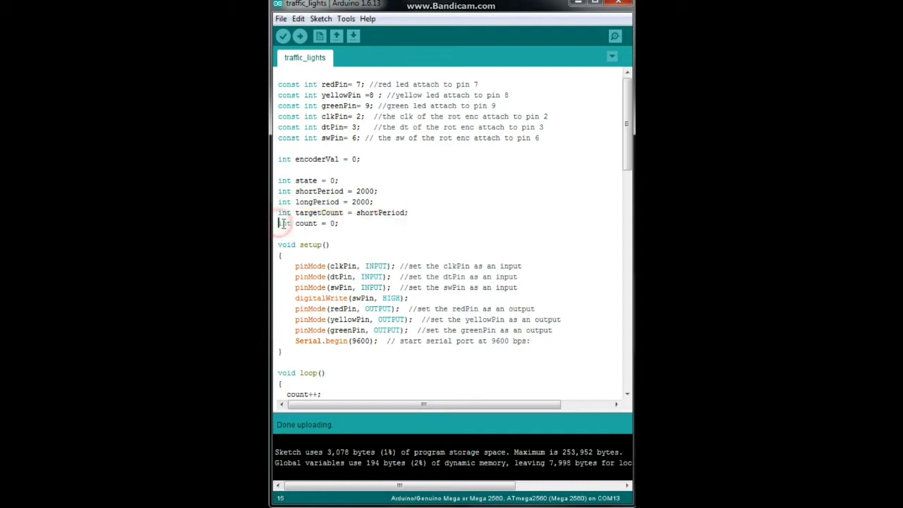
double_click(305, 223)
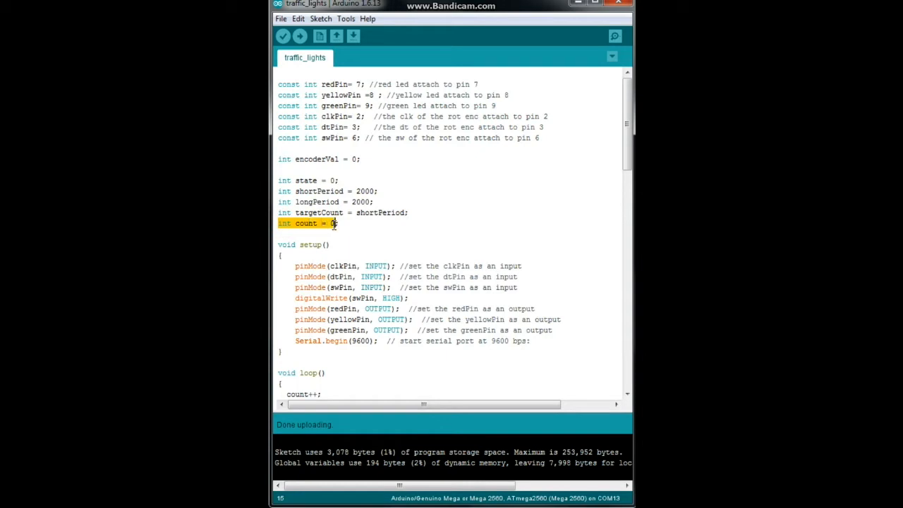
scroll(down, 3)
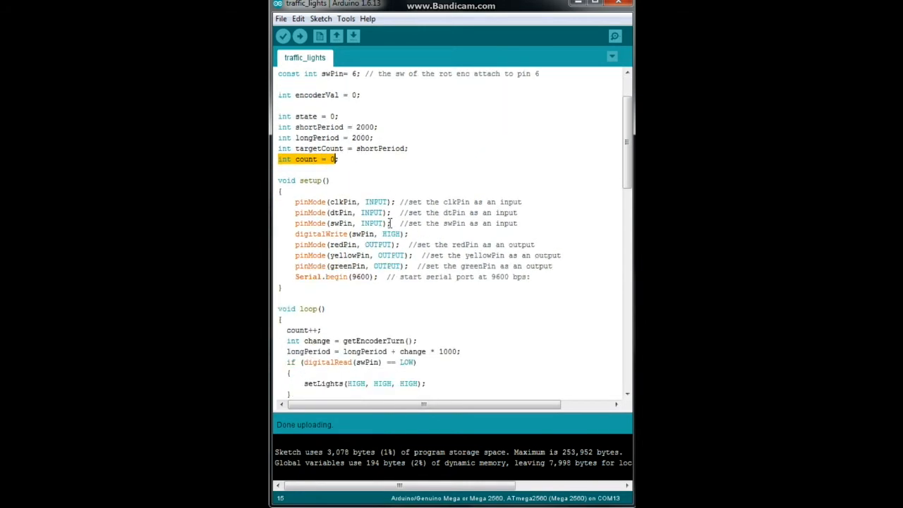
scroll(down, 3)
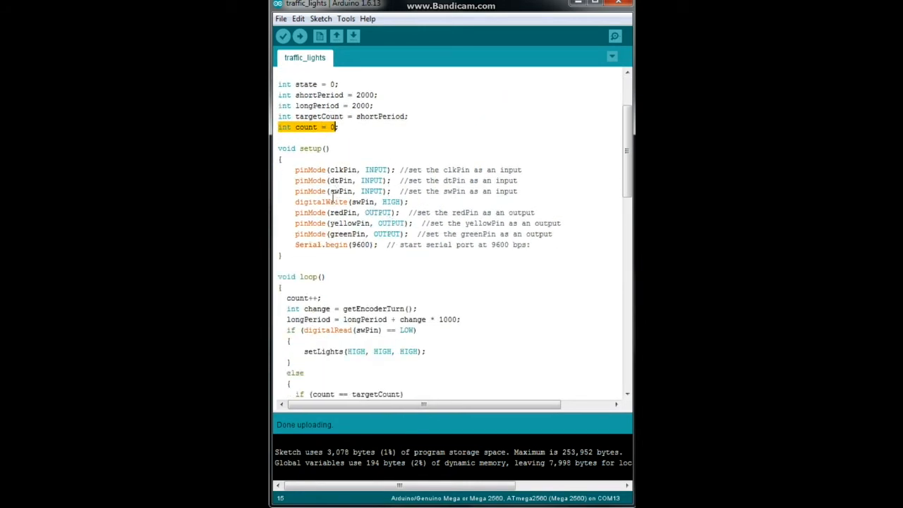
mouse_move(294, 169)
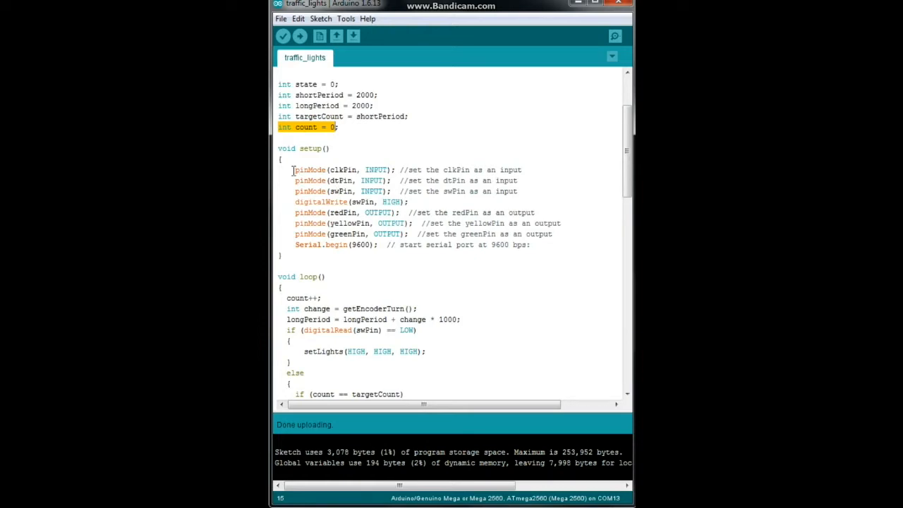
click(294, 169)
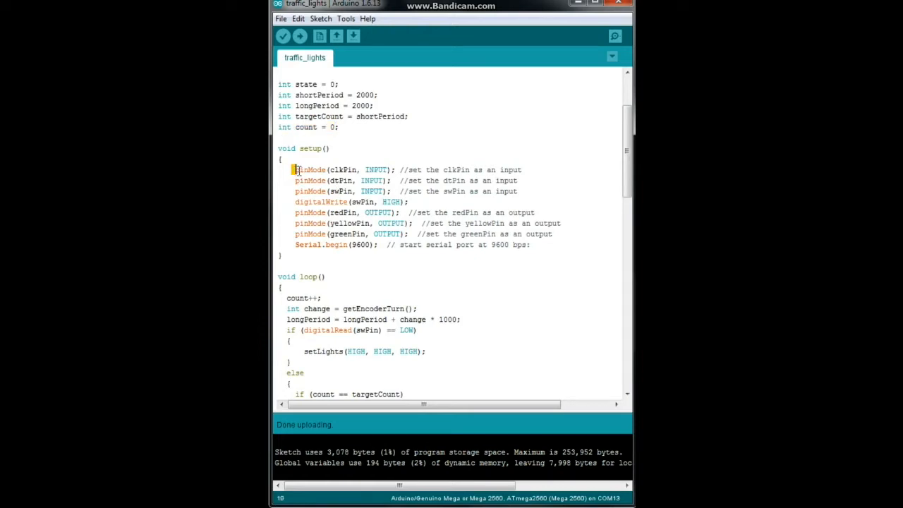
drag(295, 170, 369, 181)
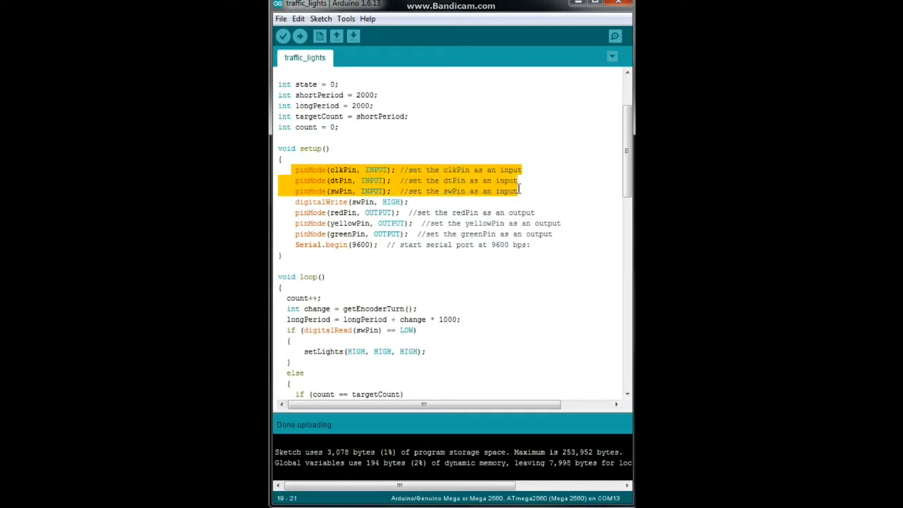
mouse_move(290, 218)
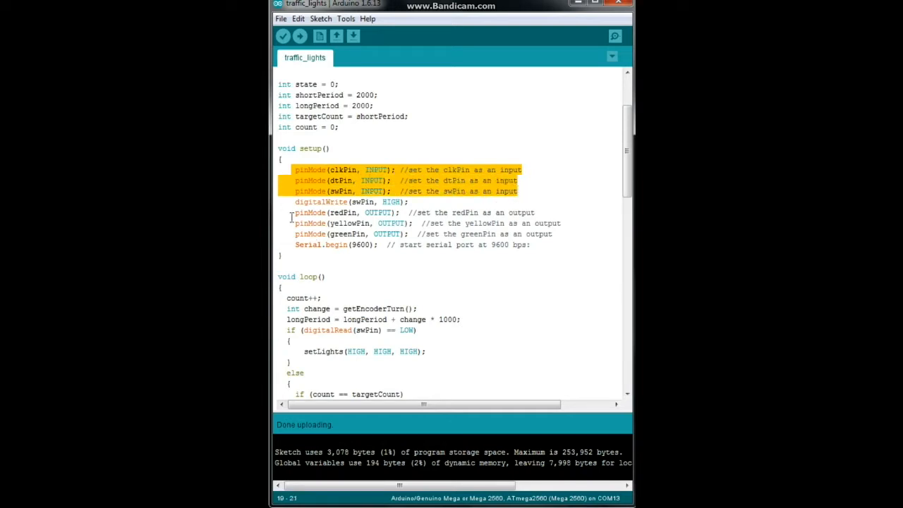
drag(291, 212, 553, 234)
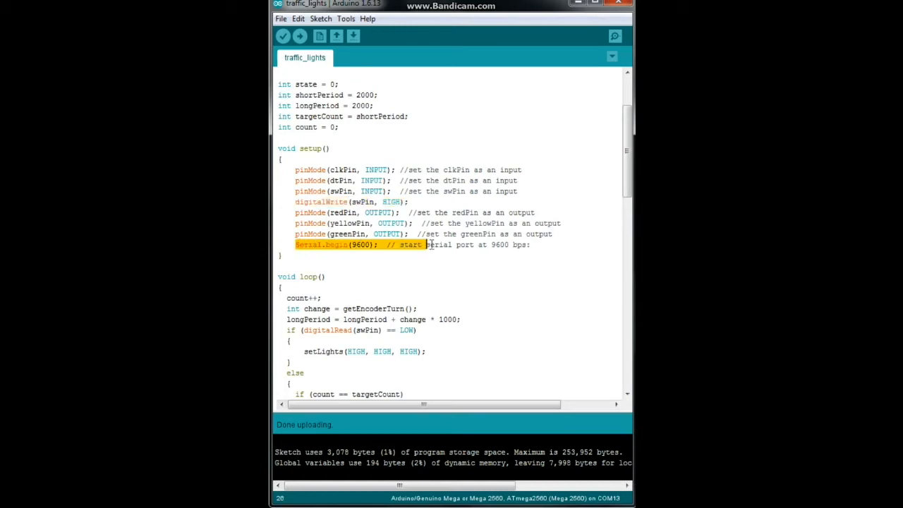
drag(426, 246, 530, 245)
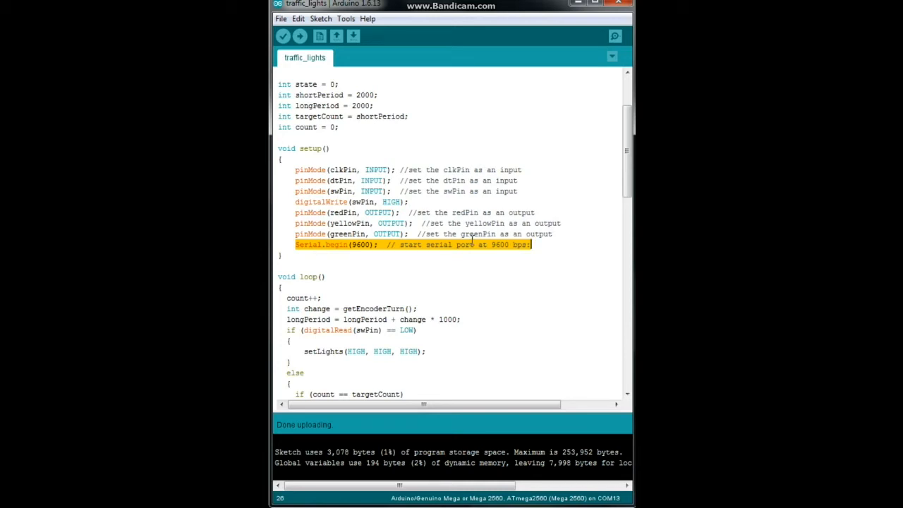
scroll(down, 3)
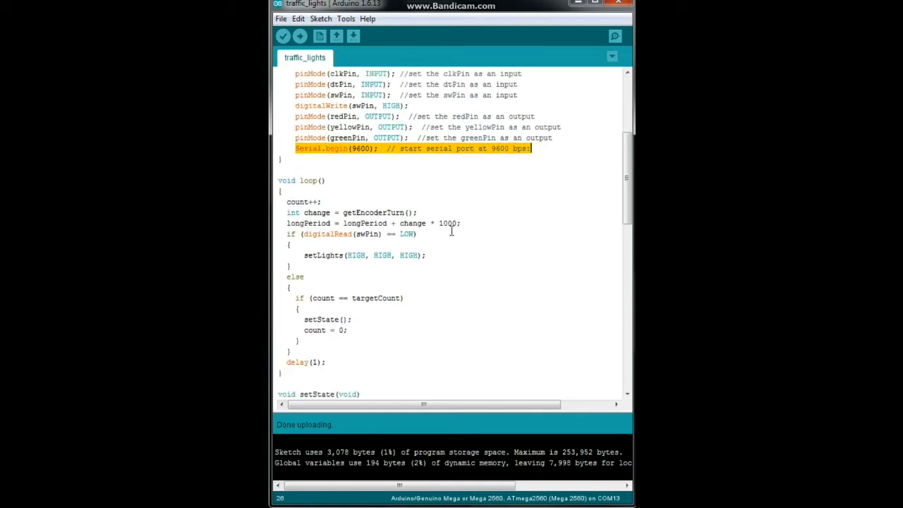
mouse_move(317, 201)
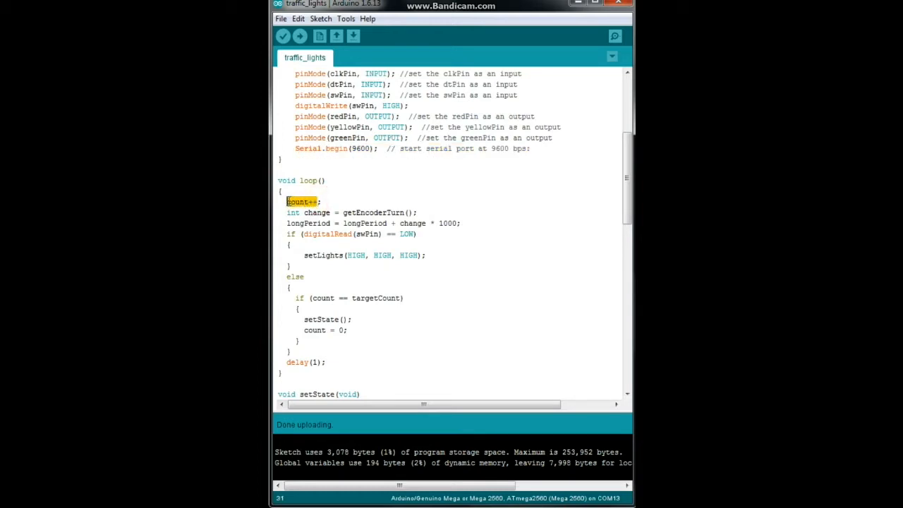
mouse_move(423, 192)
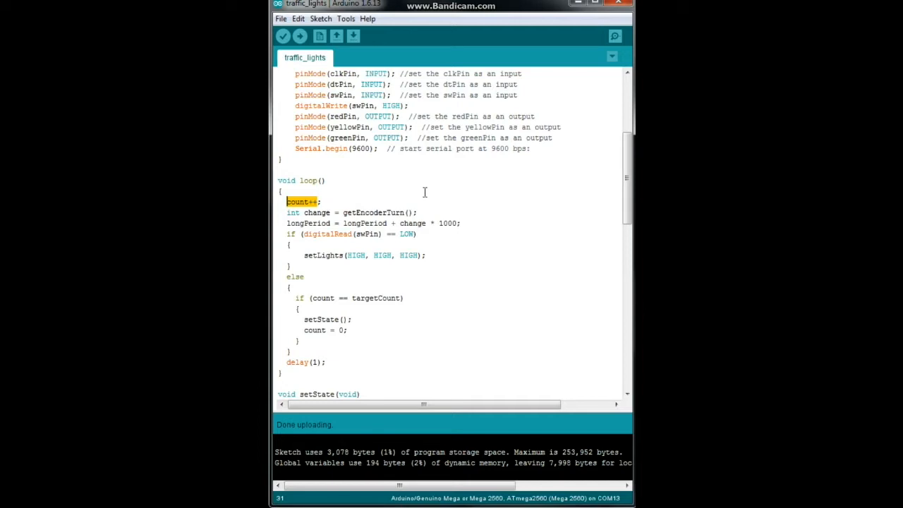
mouse_move(303, 214)
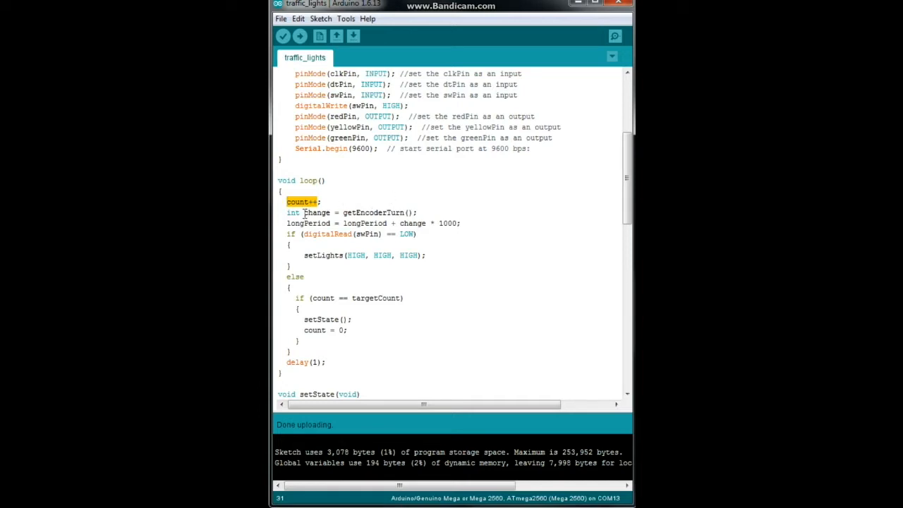
double_click(316, 211)
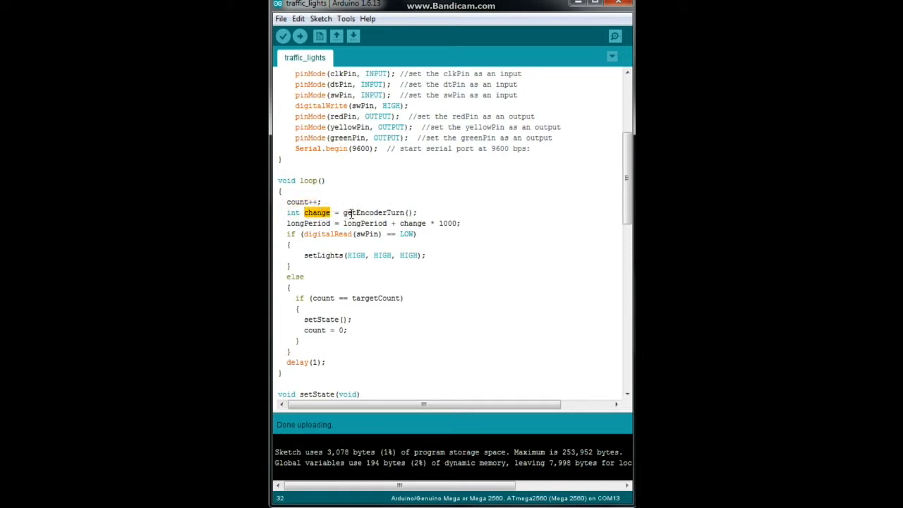
double_click(378, 212)
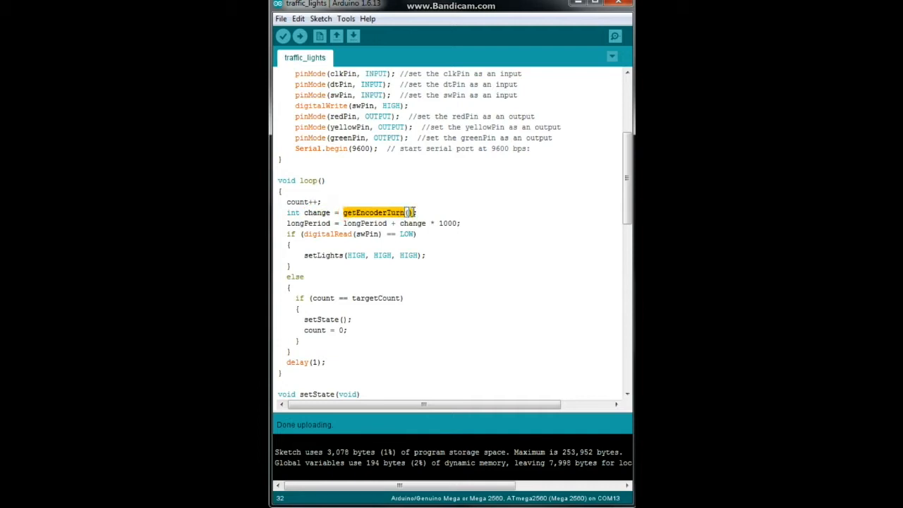
mouse_move(382, 195)
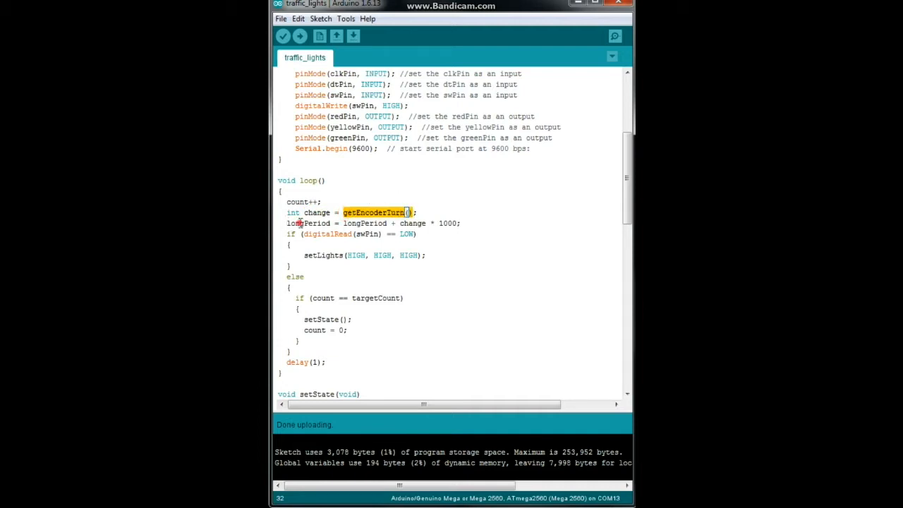
double_click(308, 223)
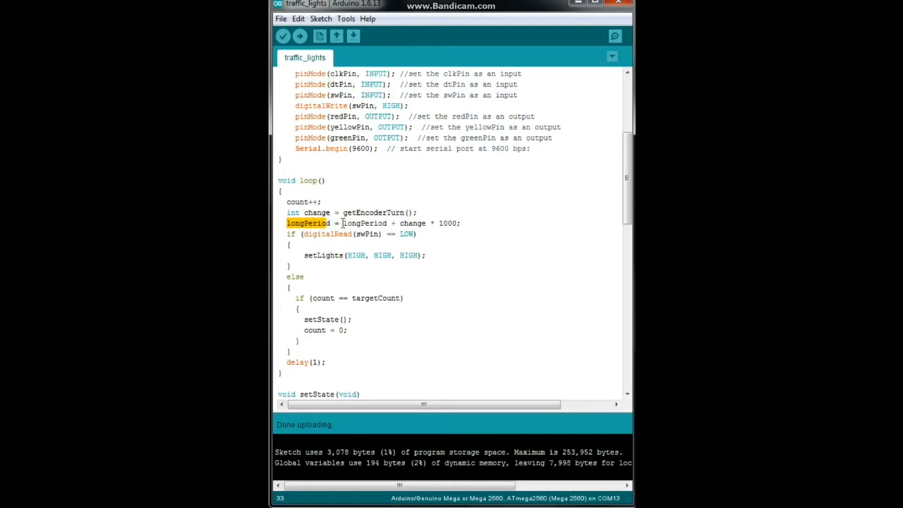
double_click(365, 223)
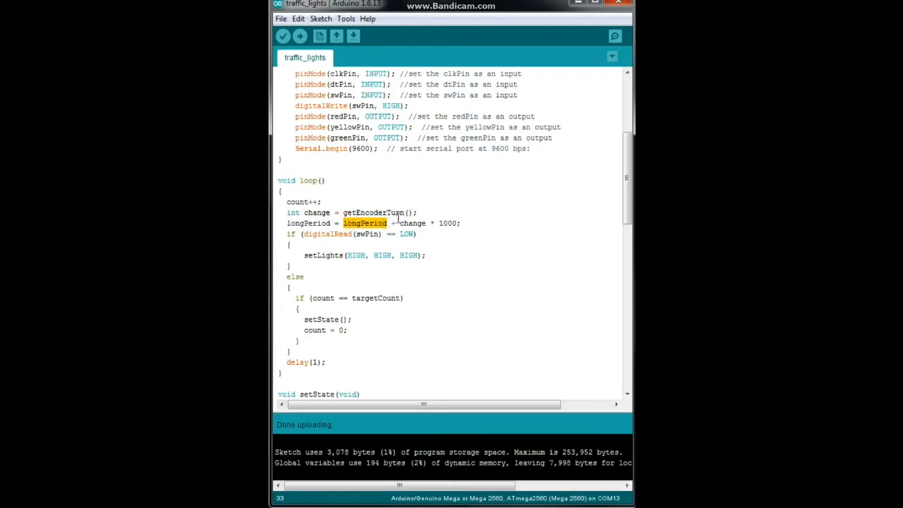
double_click(412, 223)
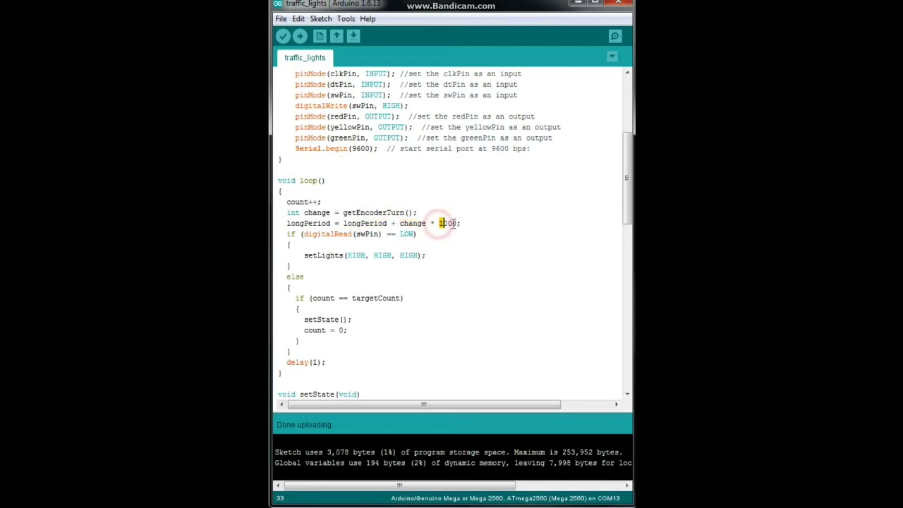
double_click(447, 223)
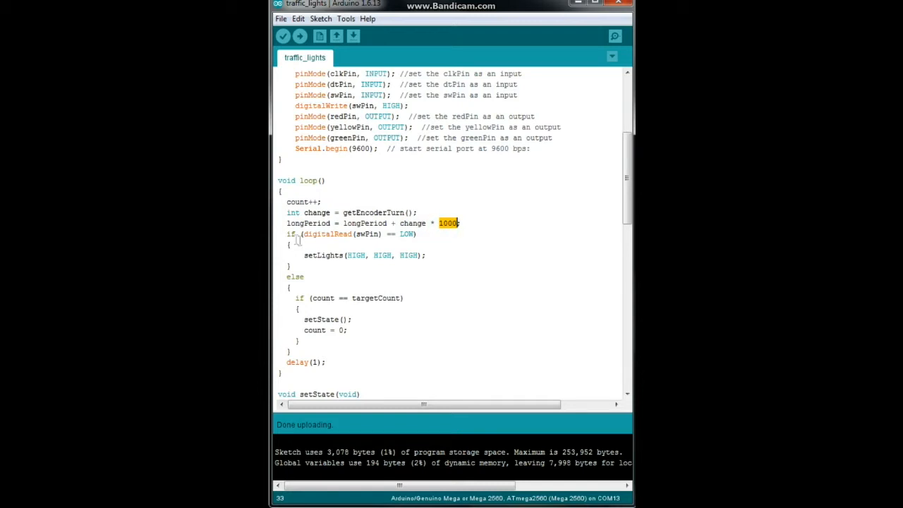
click(299, 234)
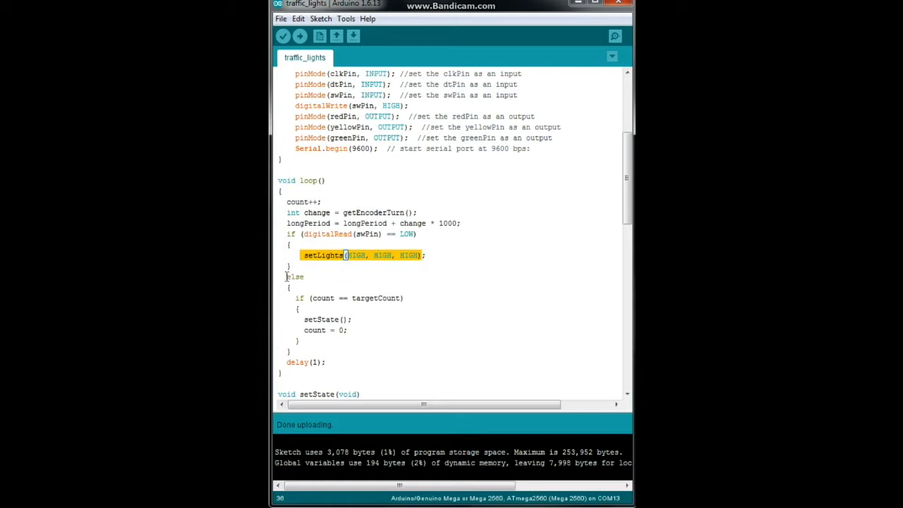
double_click(294, 275)
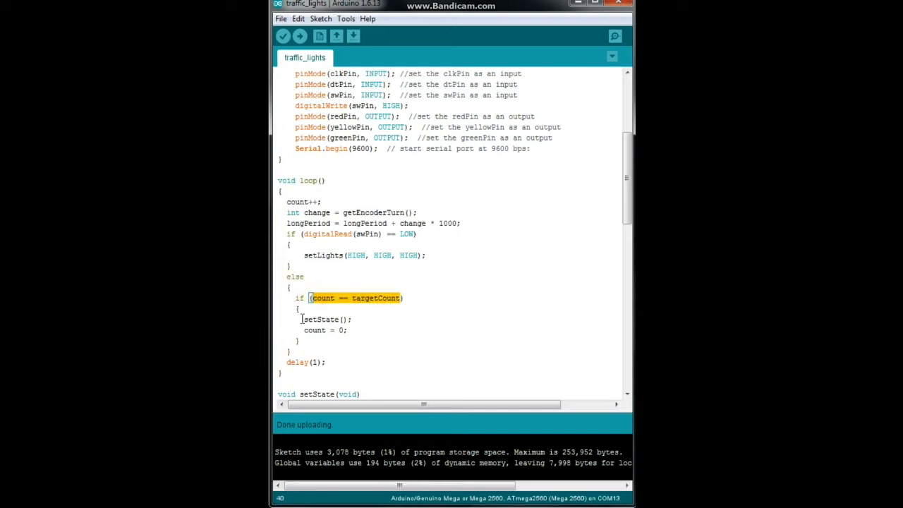
double_click(322, 318)
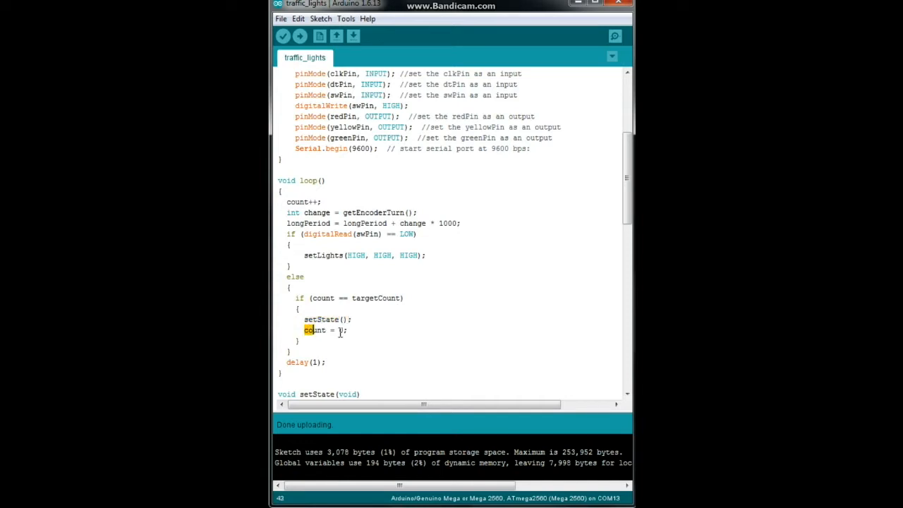
scroll(down, 3)
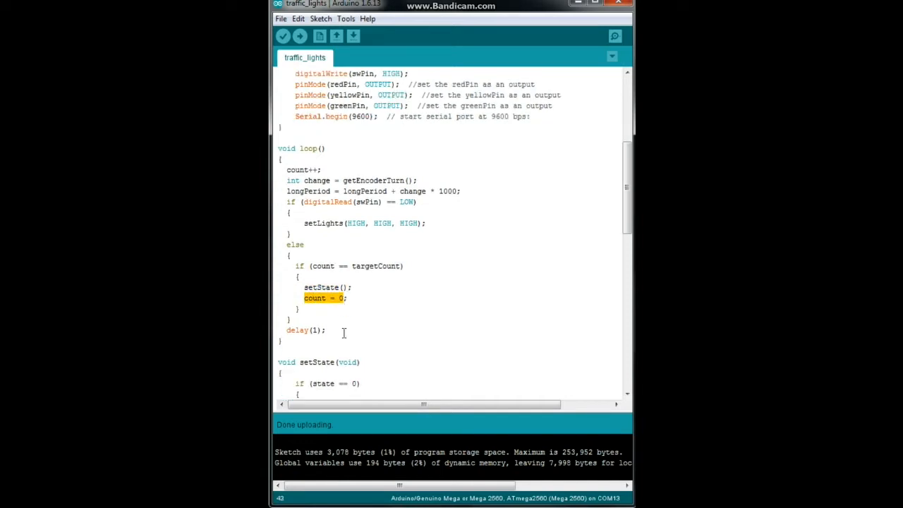
scroll(down, 3)
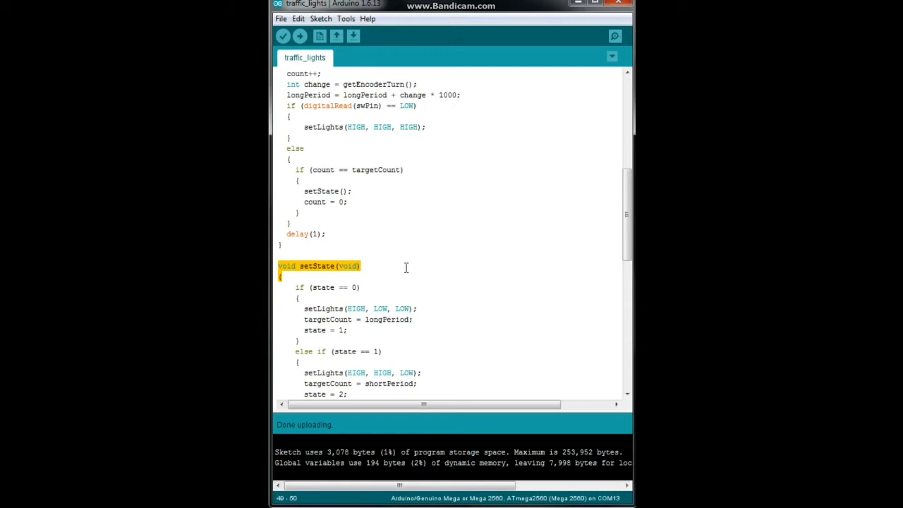
scroll(down, 3)
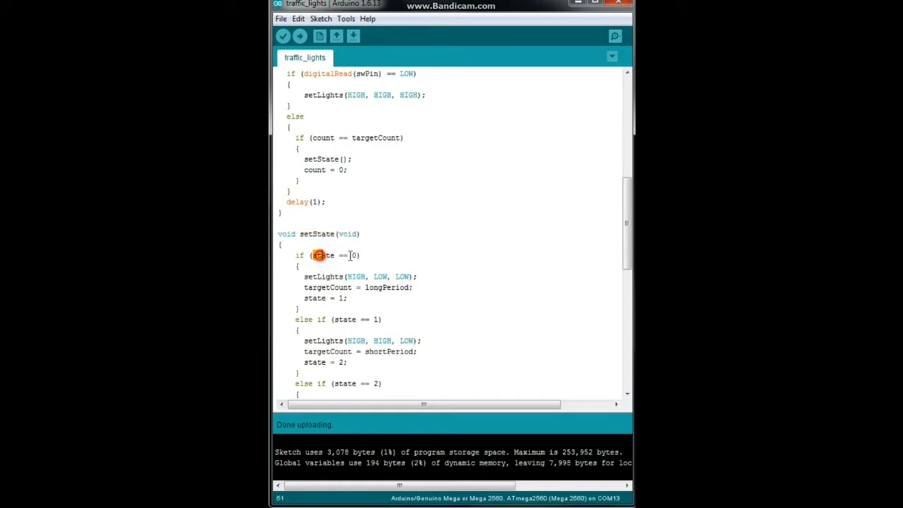
double_click(323, 254)
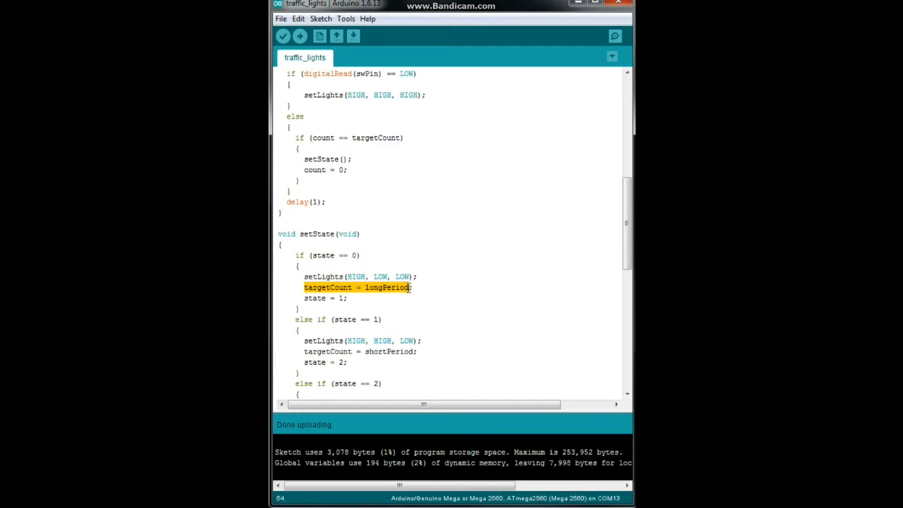
click(322, 298)
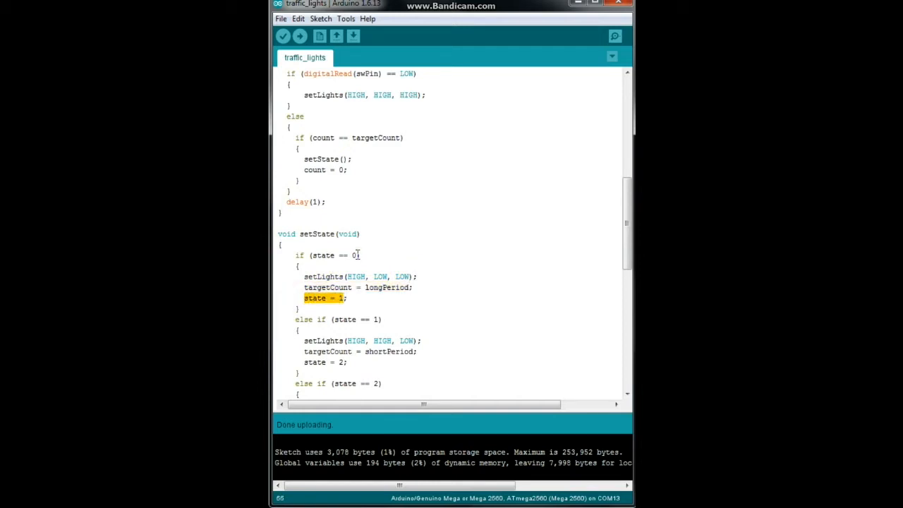
click(338, 298)
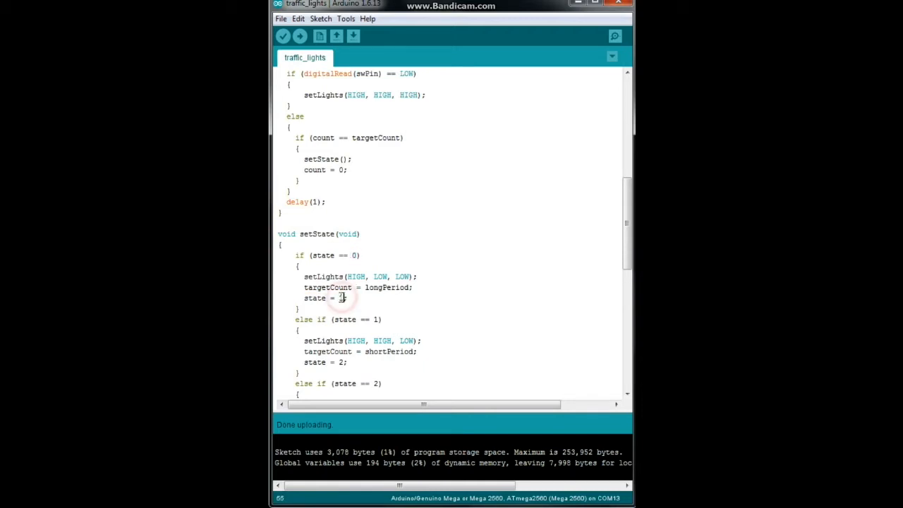
scroll(down, 3)
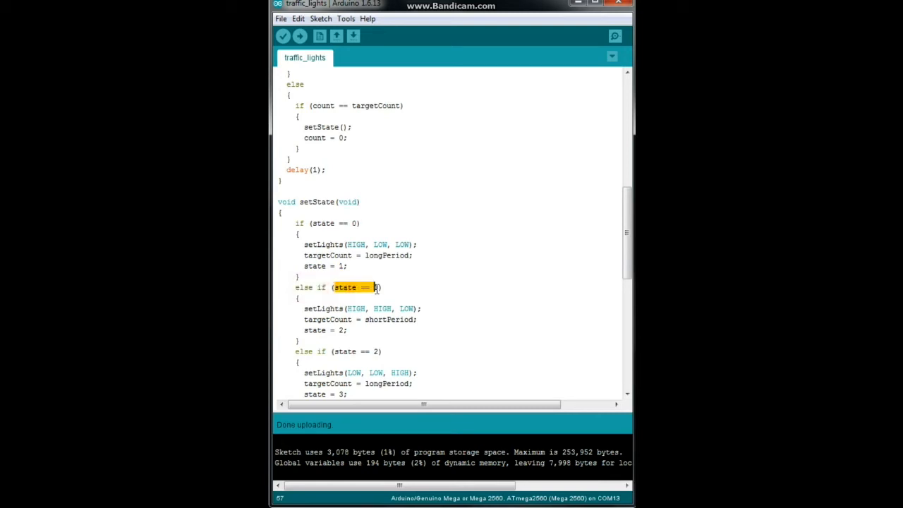
text(1)
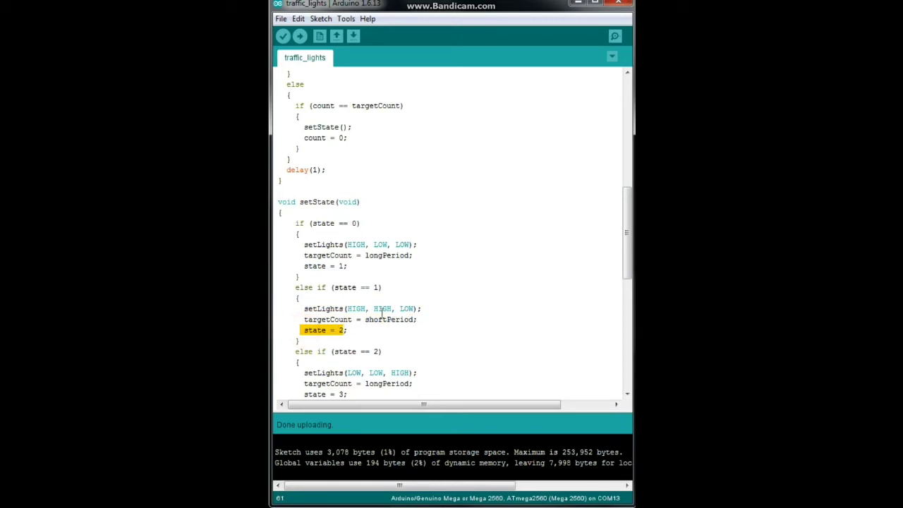
mouse_move(331, 223)
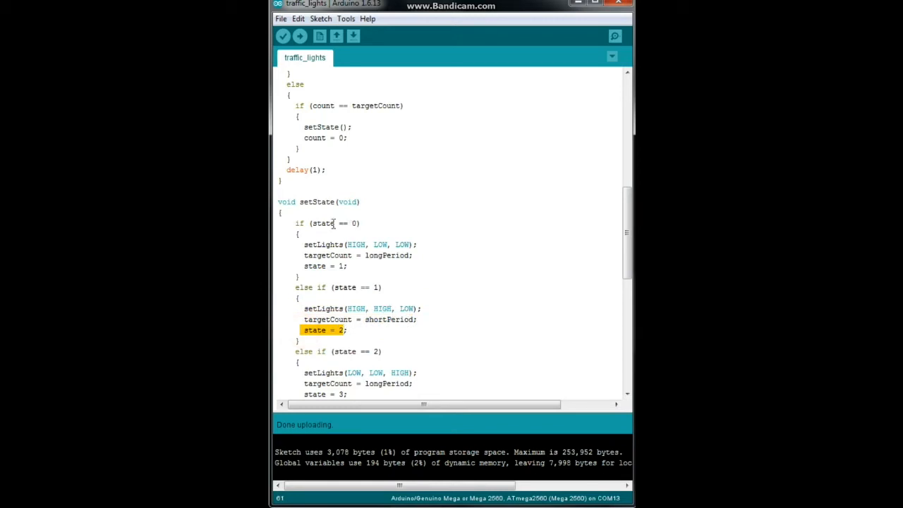
click(356, 251)
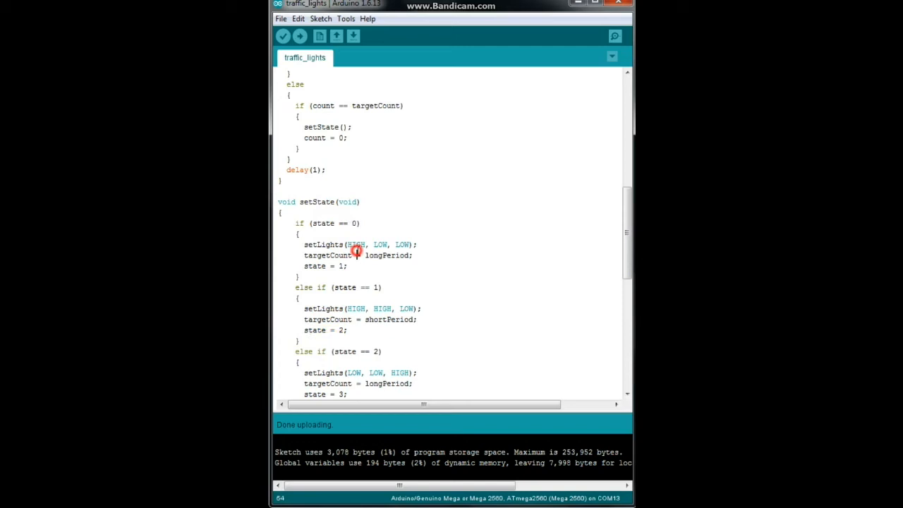
double_click(360, 287)
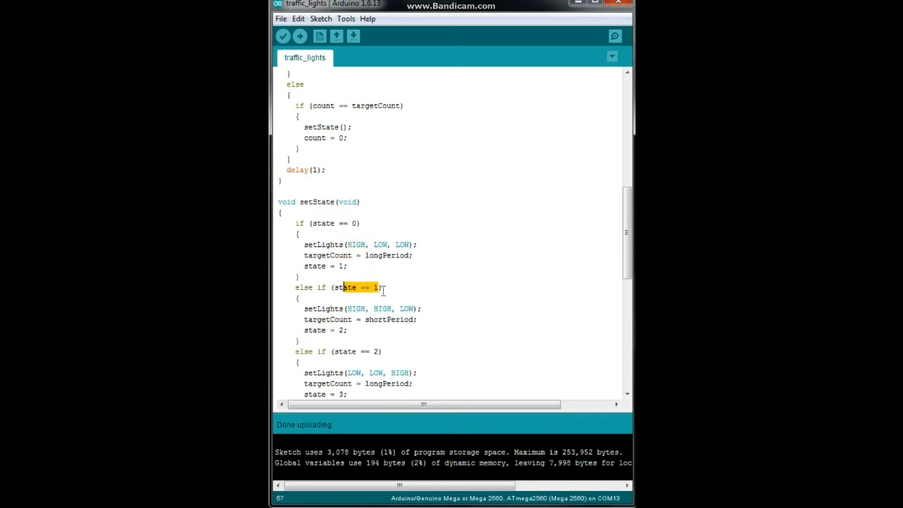
scroll(down, 3)
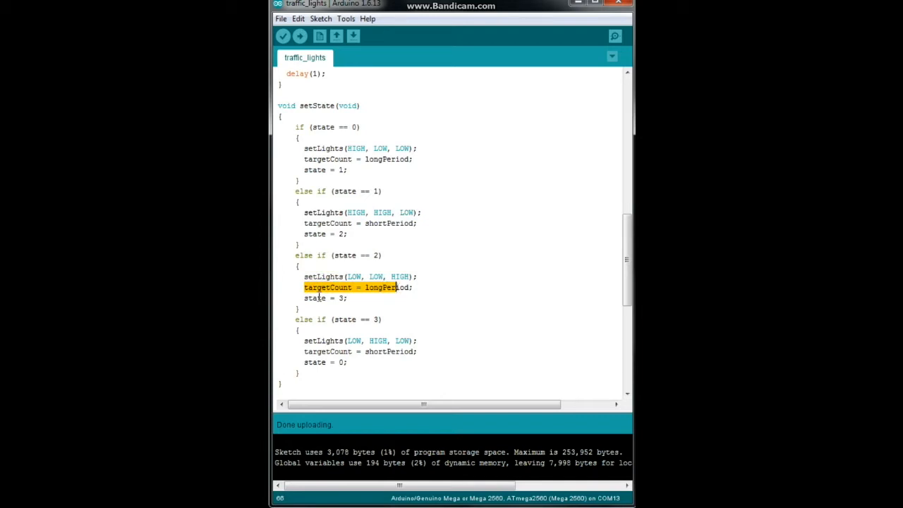
click(321, 298)
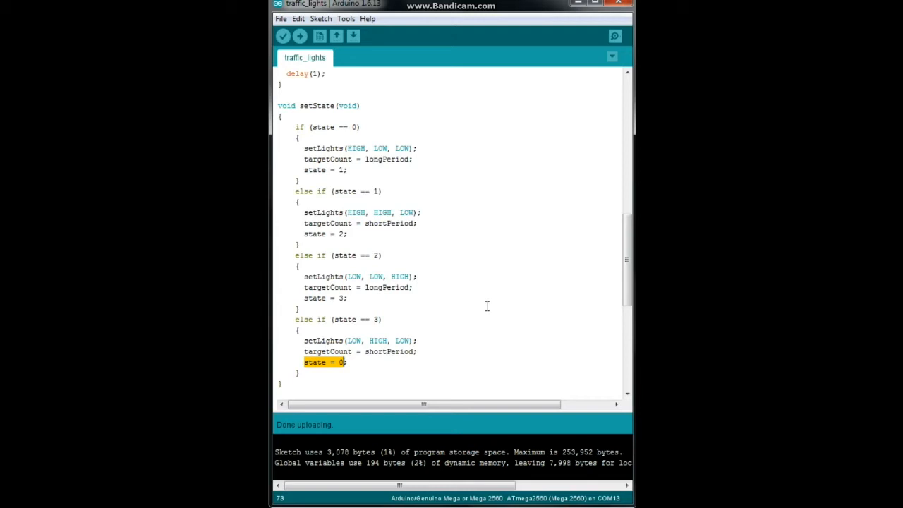
scroll(down, 3)
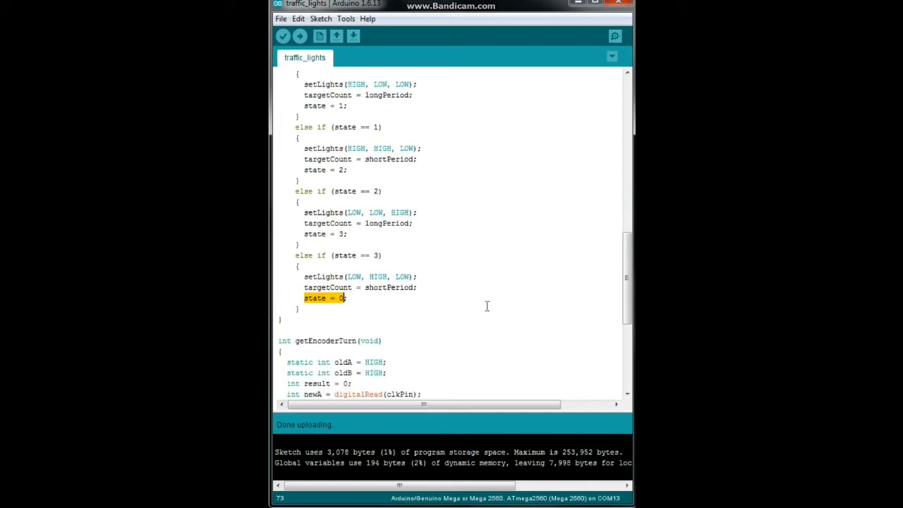
scroll(down, 3)
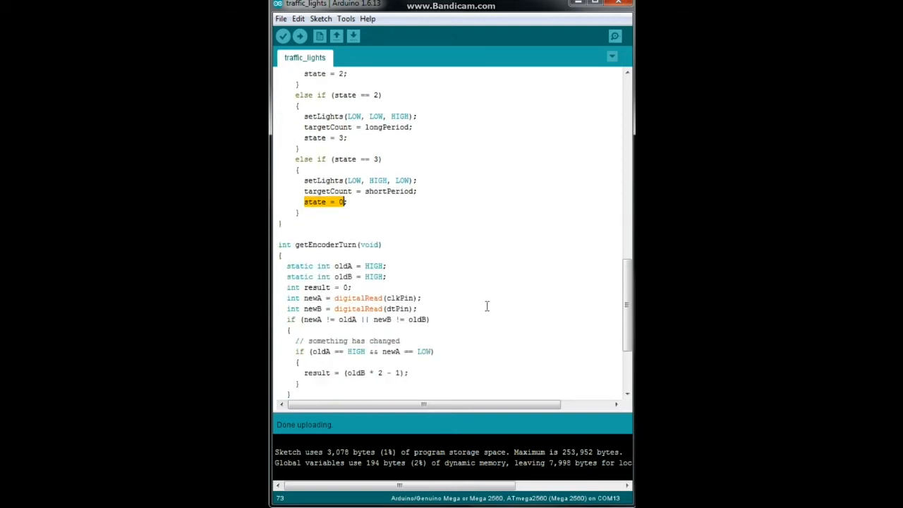
scroll(down, 3)
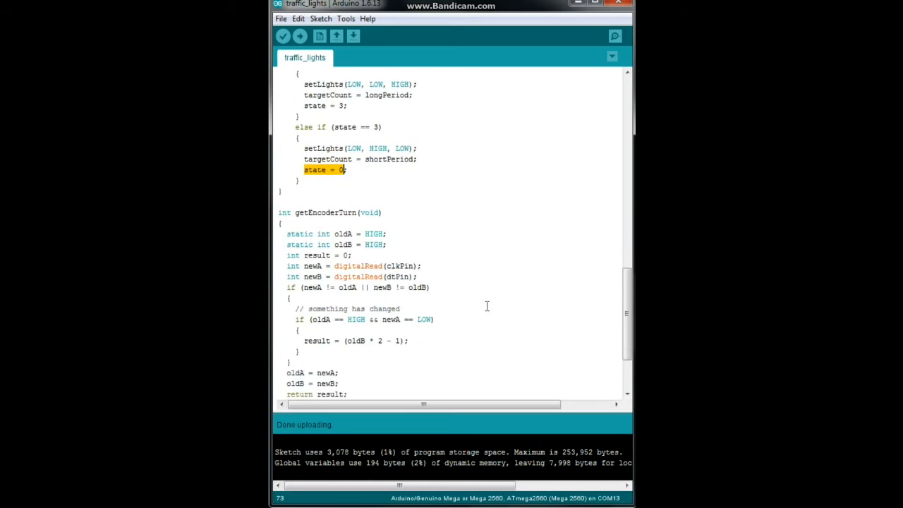
mouse_move(388, 212)
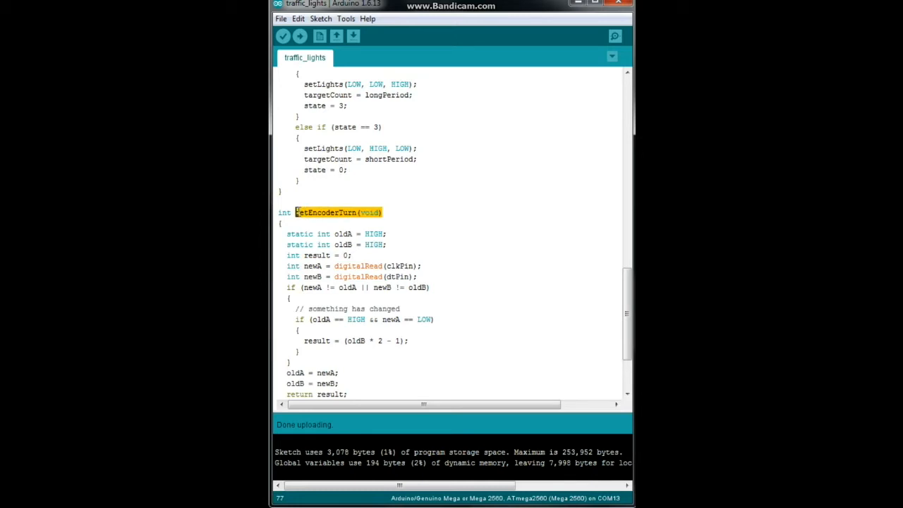
mouse_move(322, 217)
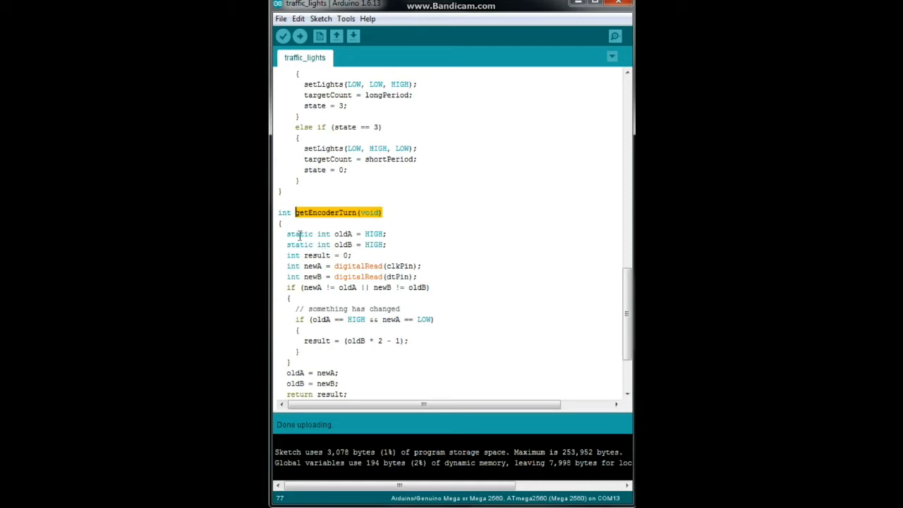
click(288, 234)
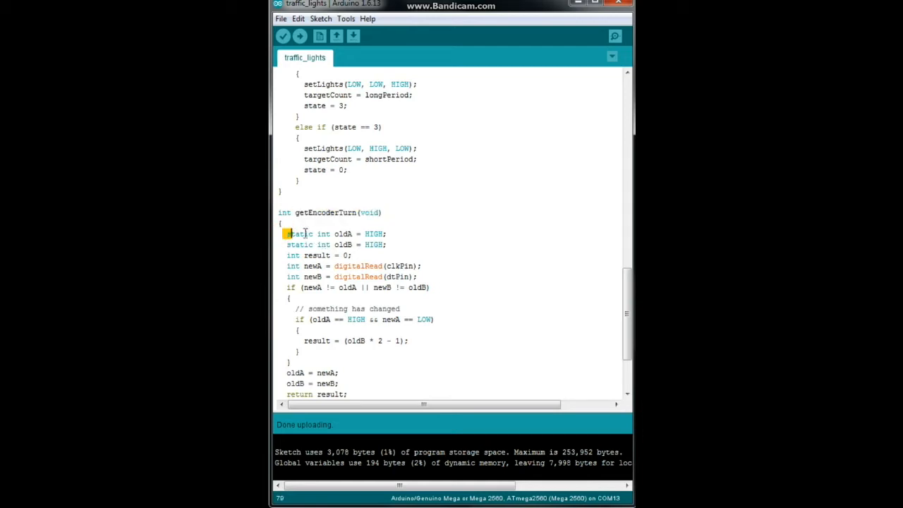
triple_click(336, 234)
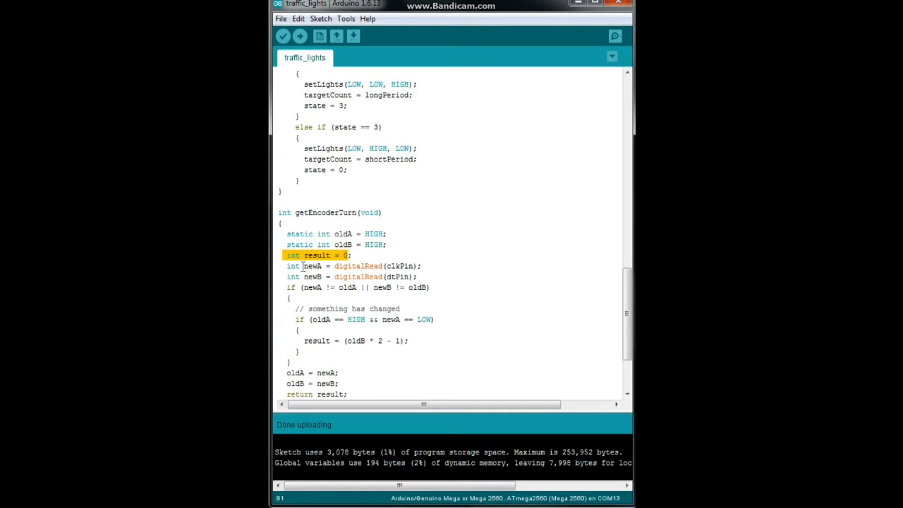
double_click(358, 266)
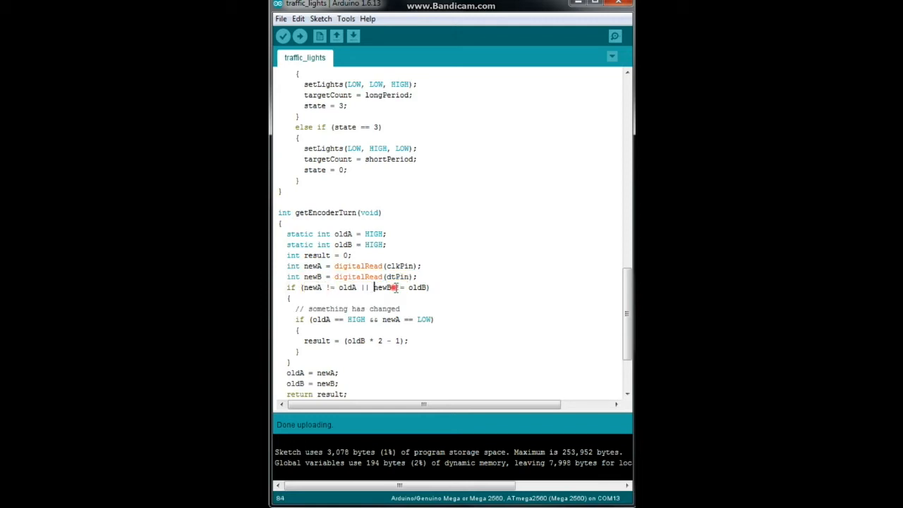
double_click(418, 288)
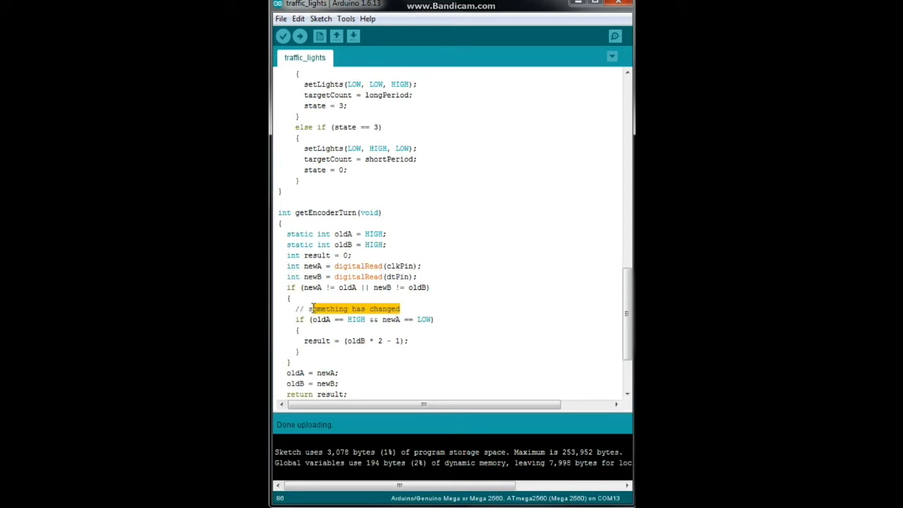
mouse_move(341, 319)
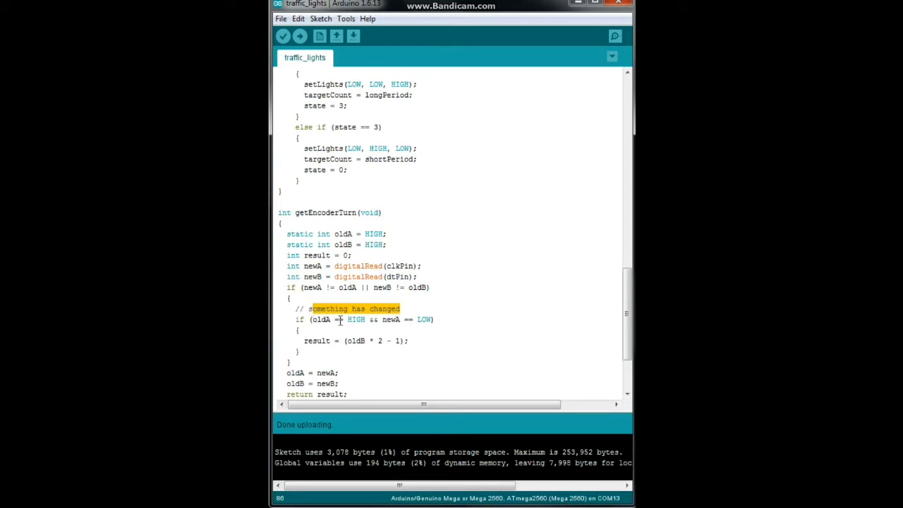
mouse_move(384, 327)
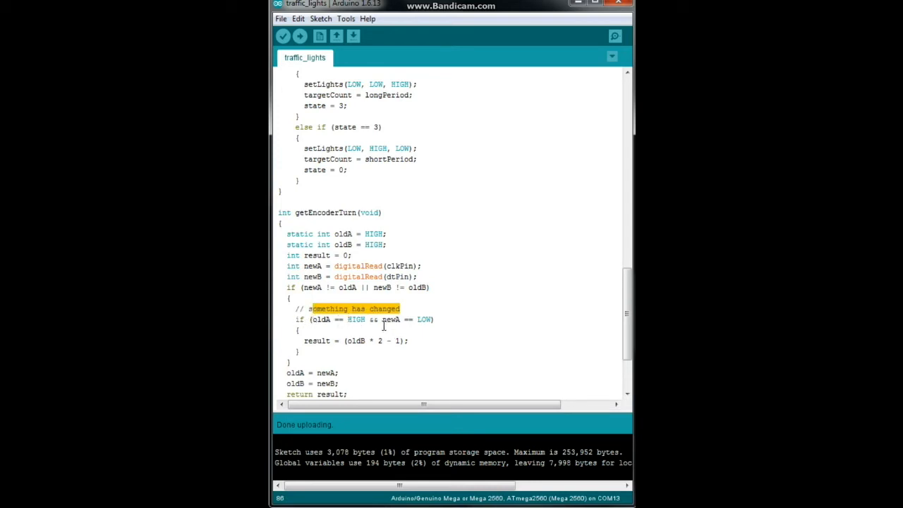
mouse_move(349, 345)
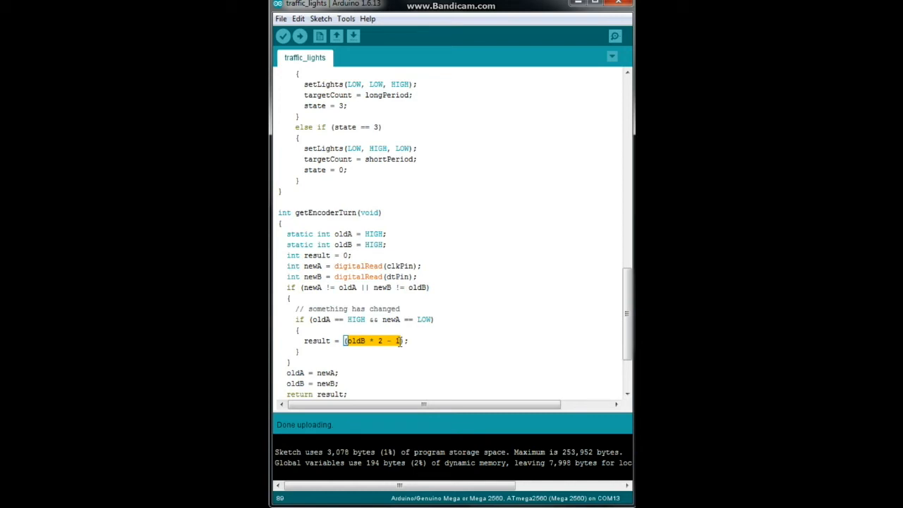
mouse_move(398, 333)
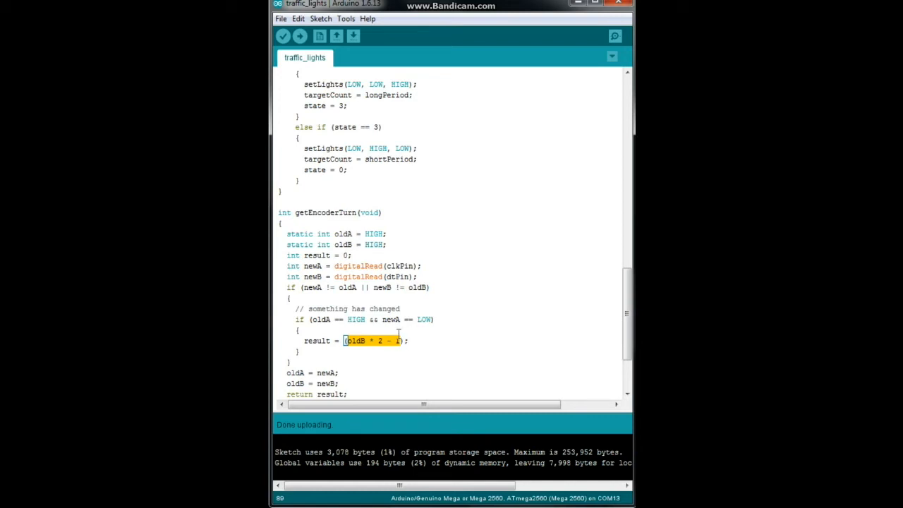
scroll(down, 3)
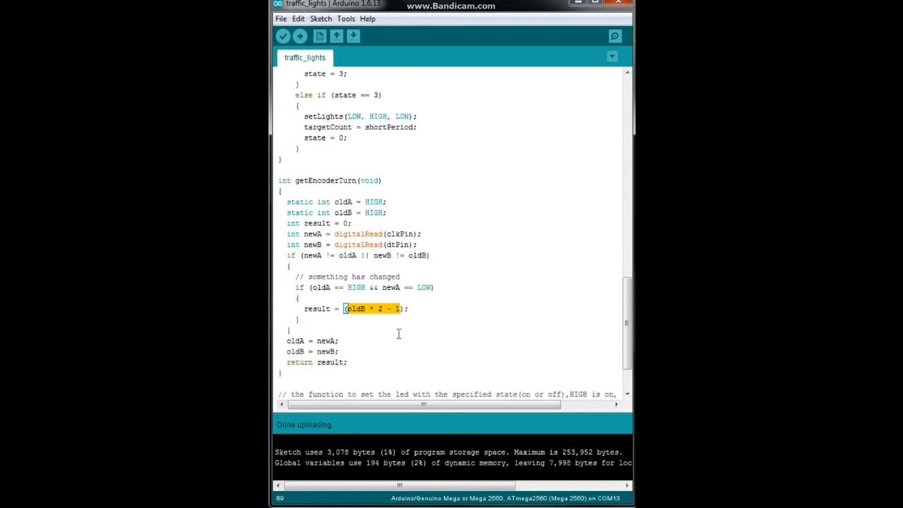
scroll(down, 3)
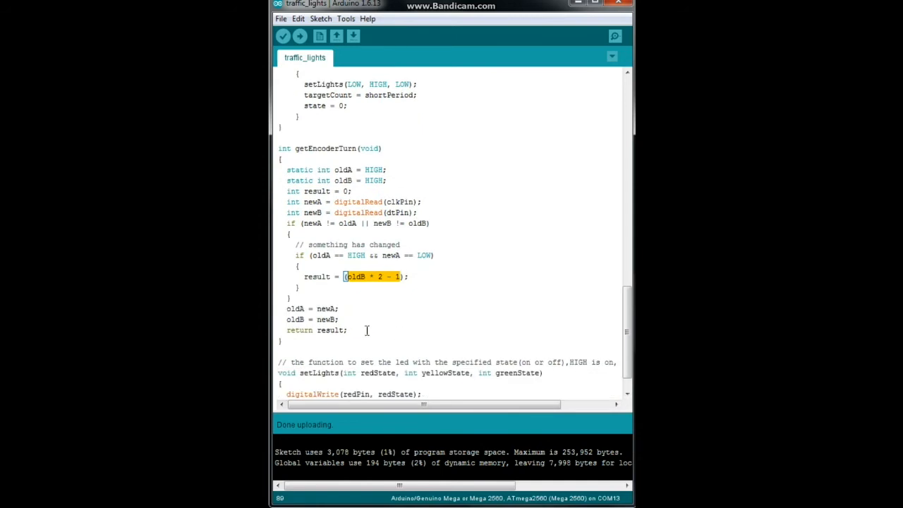
click(339, 309)
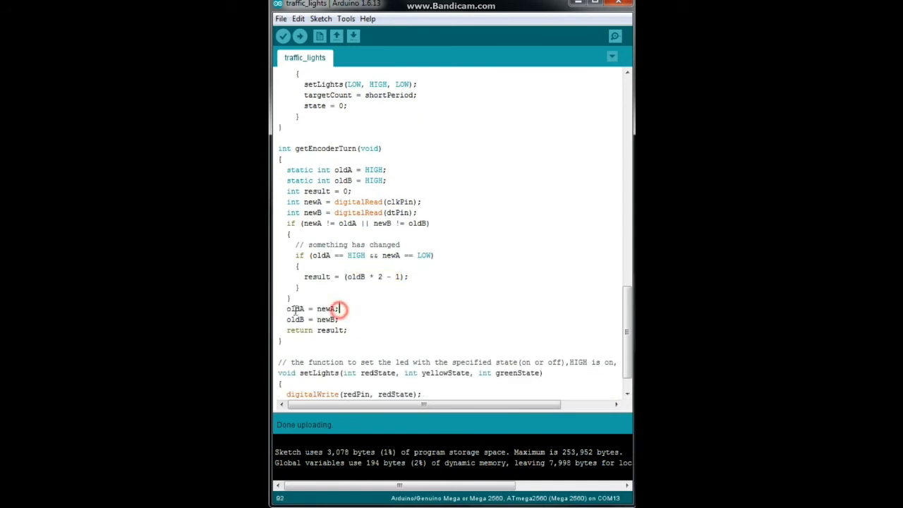
double_click(309, 309)
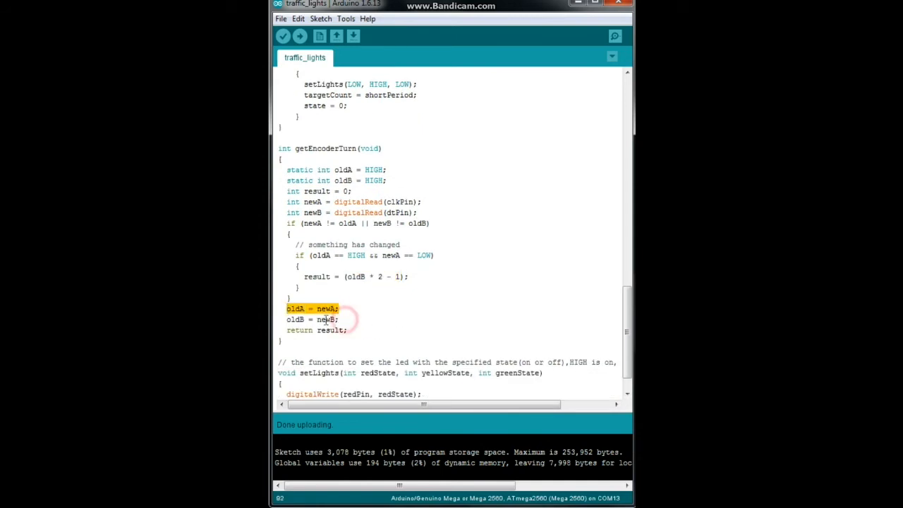
click(316, 330)
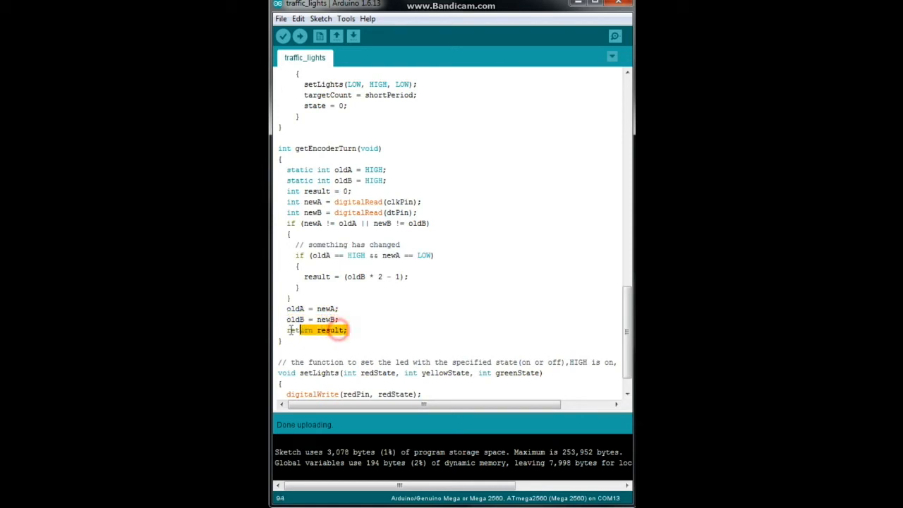
scroll(up, 3)
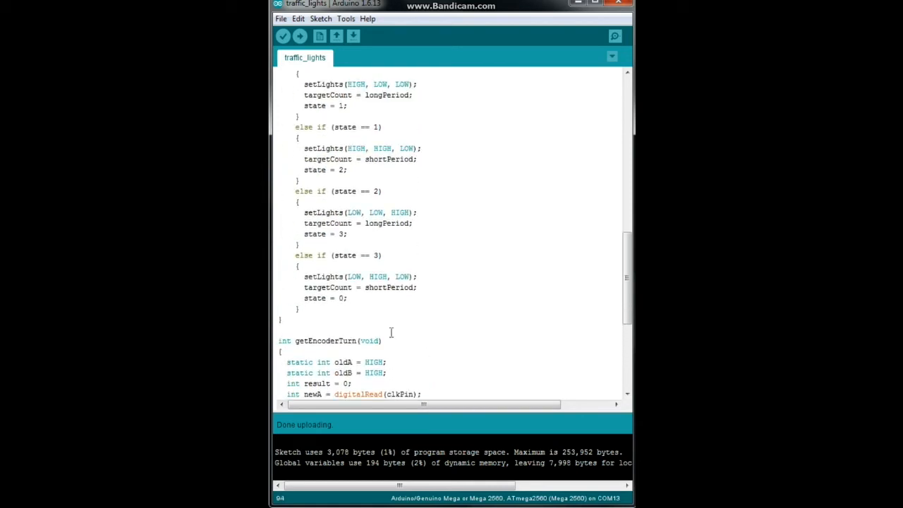
scroll(up, 3)
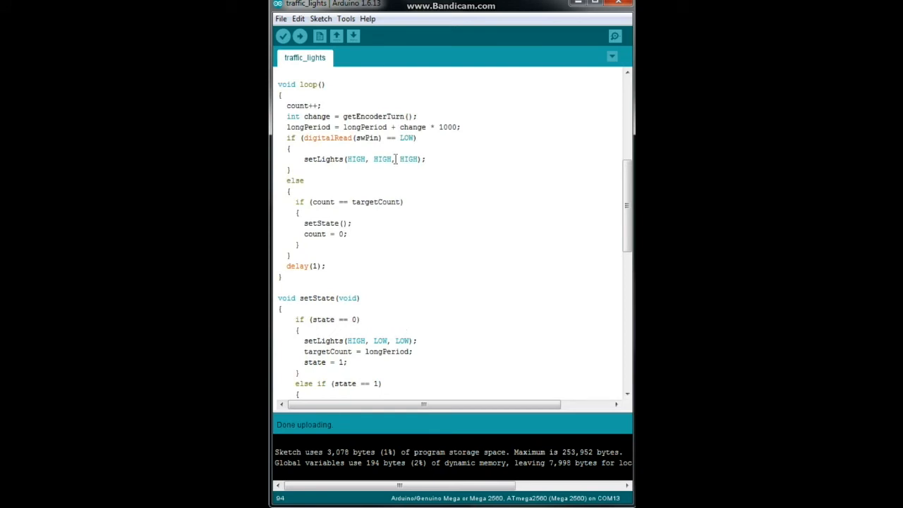
double_click(375, 116)
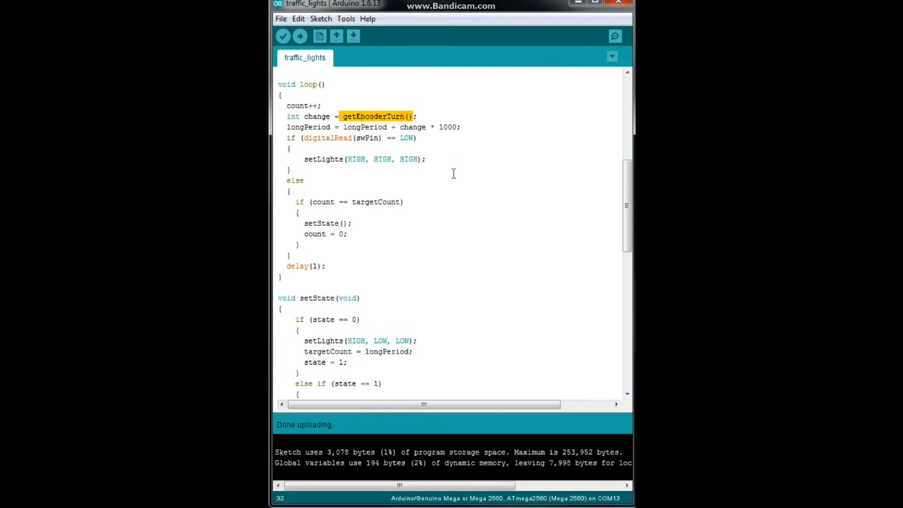
scroll(down, 3)
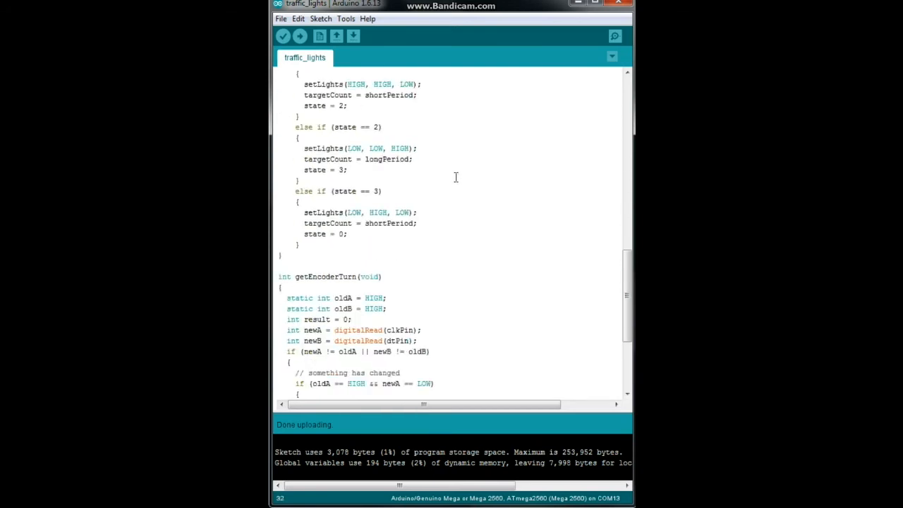
scroll(down, 3)
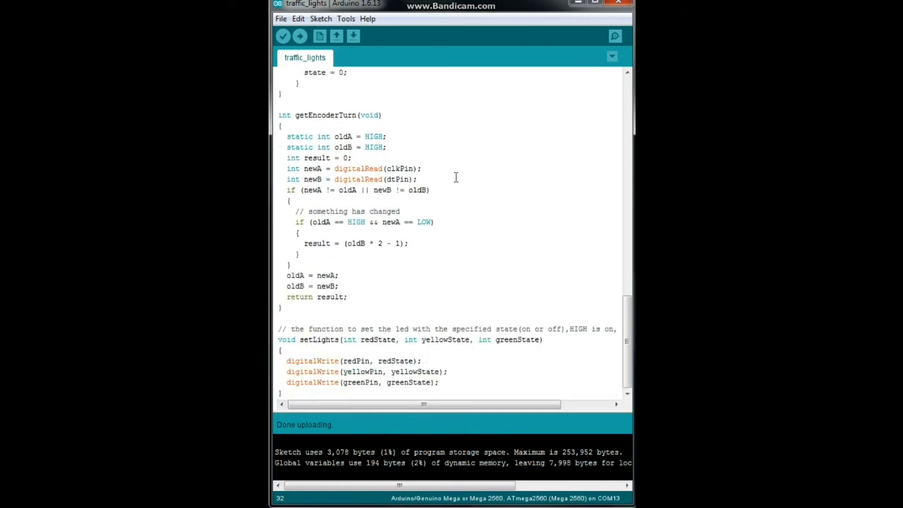
double_click(285, 339)
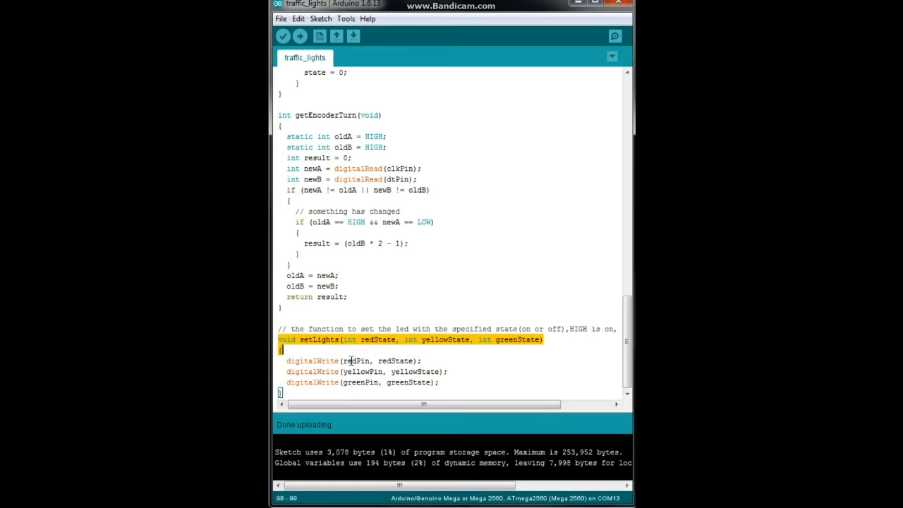
click(350, 361)
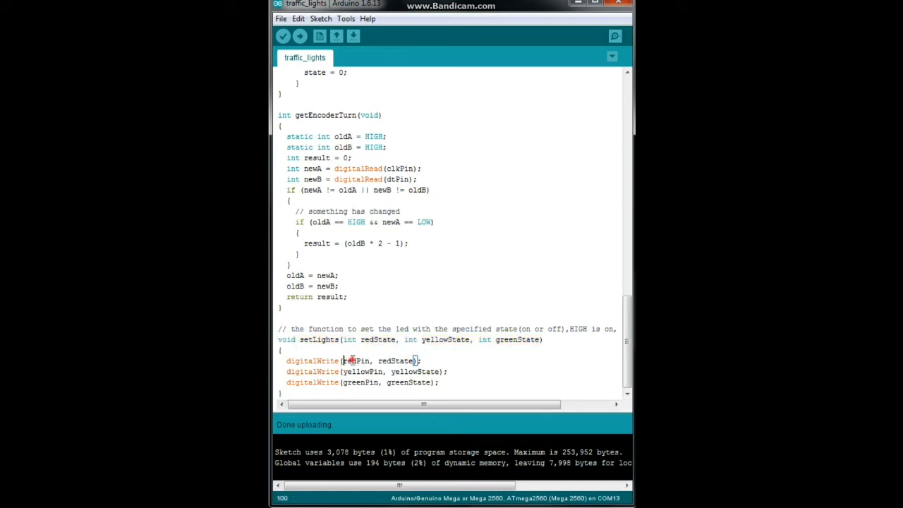
double_click(396, 361)
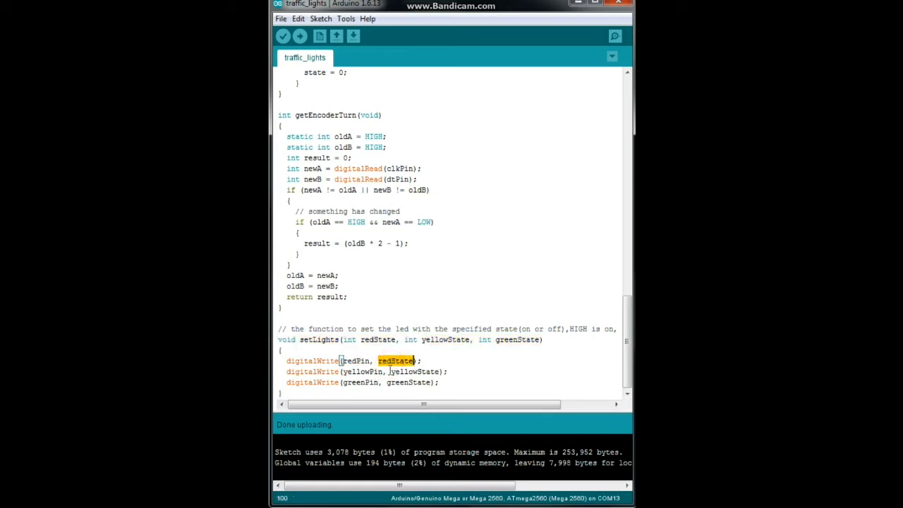